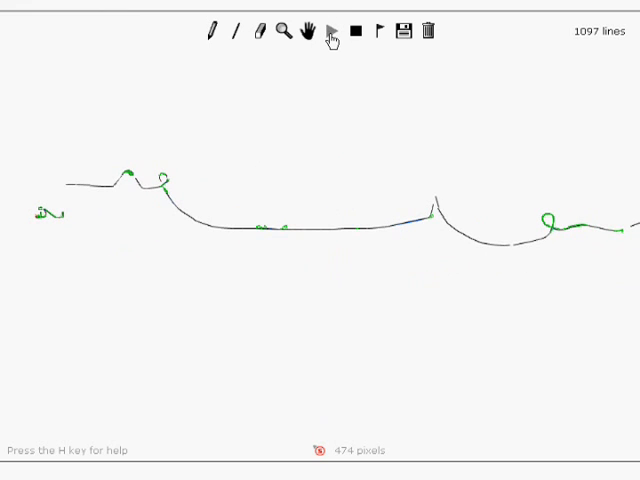
# Step: Start playback of the finished ~1,100-line track from its beginning
pyautogui.click(336, 32)
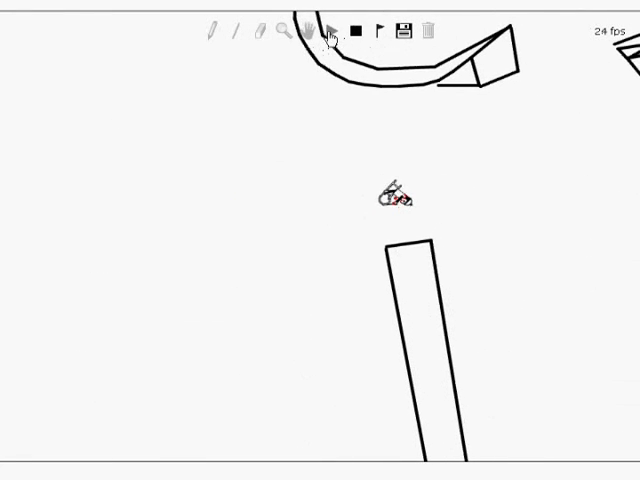
# Step: Keep playback going as the rider slides down the slanted ramp and through the curved bowl
pyautogui.click(330, 32)
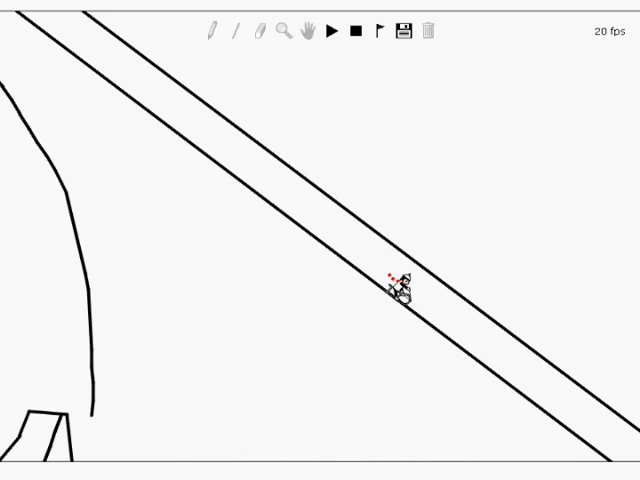
pyautogui.click(334, 32)
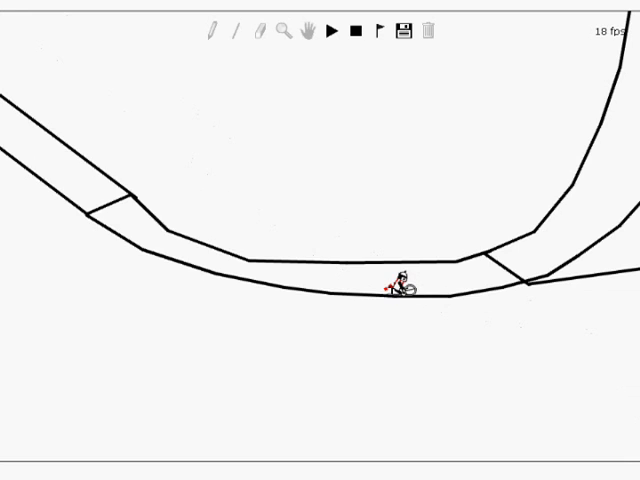
pyautogui.click(334, 32)
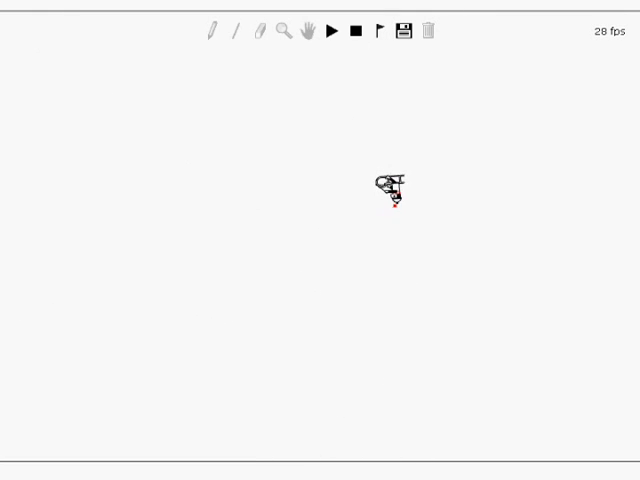
# Step: Keep the simulation running while the rider lands and rides the long straight incline
pyautogui.click(336, 32)
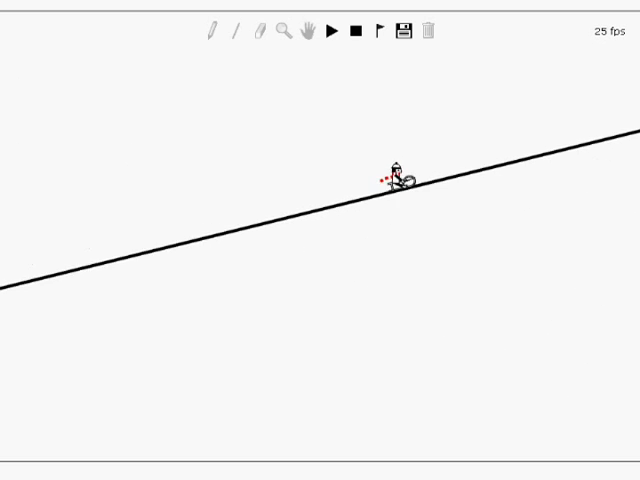
# Step: Let the rider climb the pillared ramp and drop down the angled chute to the track's end
pyautogui.click(336, 32)
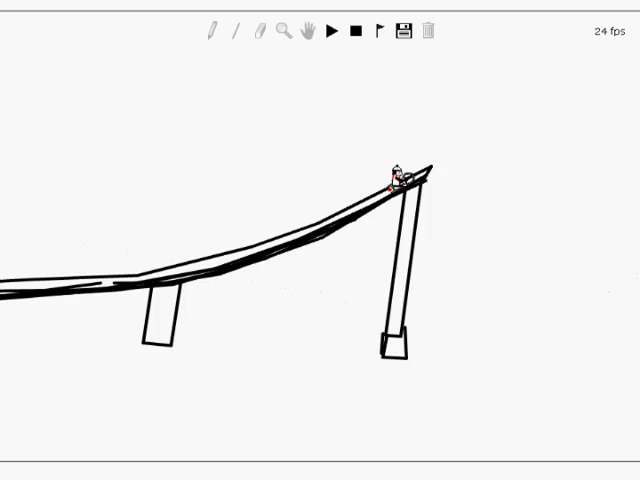
pyautogui.click(334, 32)
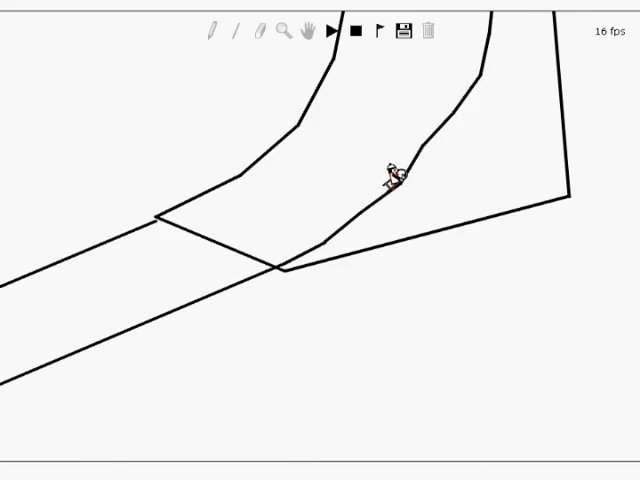
pyautogui.click(334, 32)
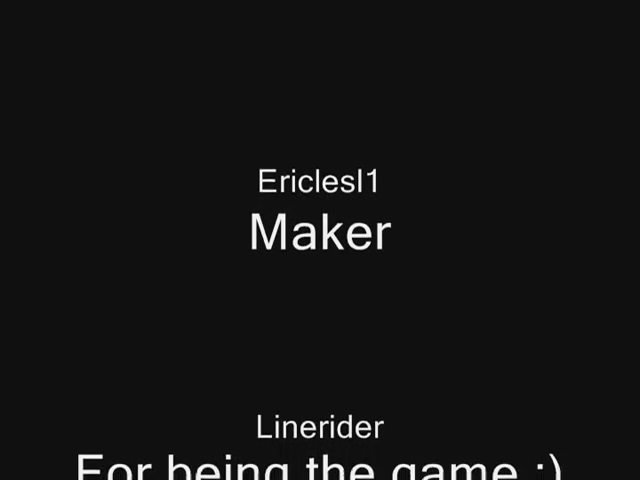
# Step: Scroll through the closing credits until 'Thanks for watching!' appears
pyautogui.scroll(3)
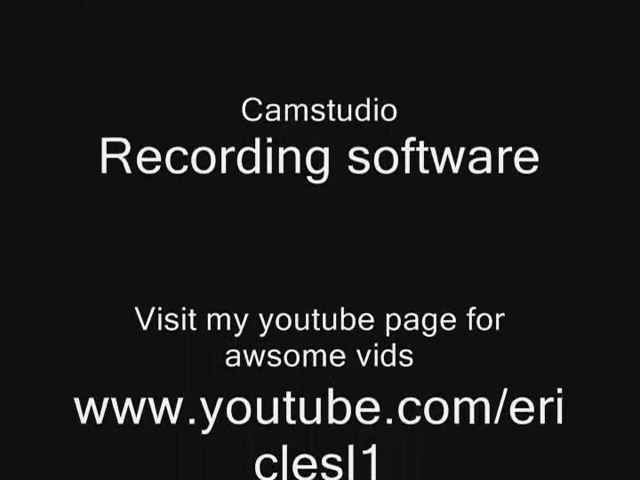
pyautogui.scroll(-3)
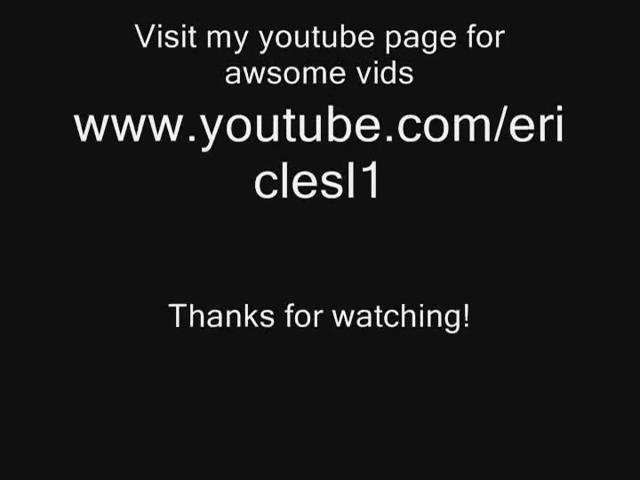
pyautogui.scroll(3)
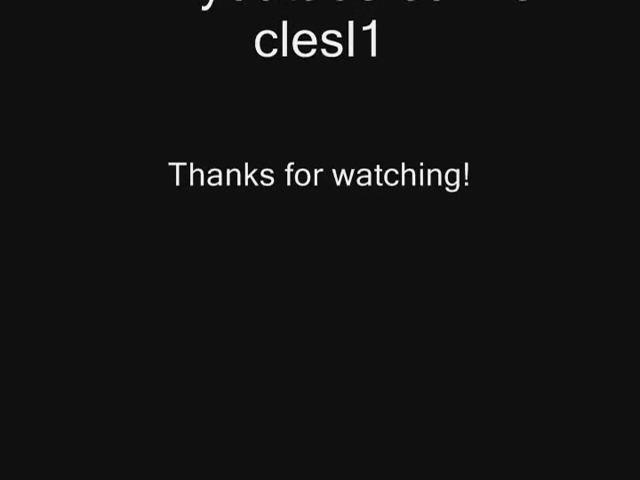